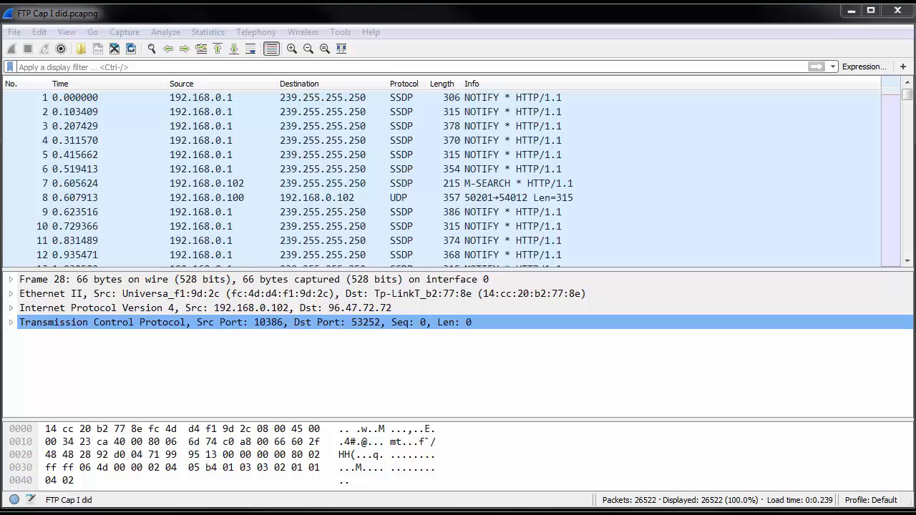
{"action": "mouse_move", "coordinate": [638, 218]}
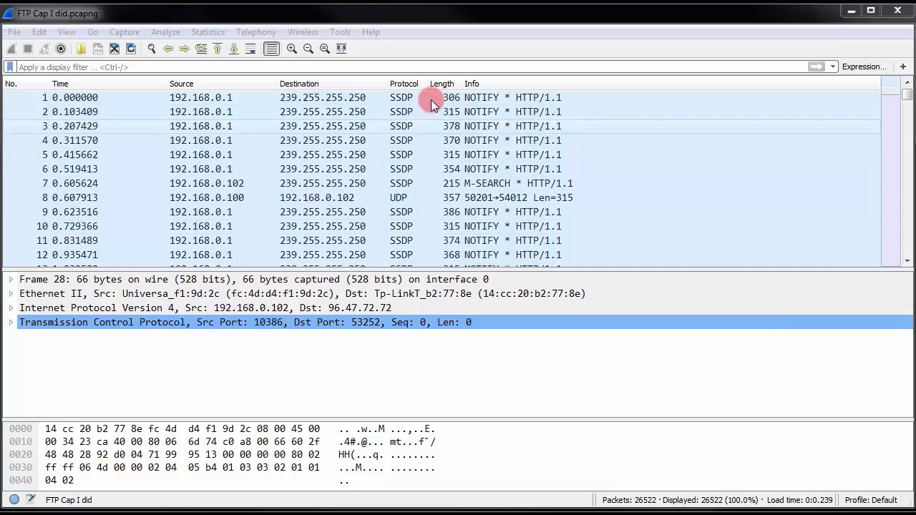
{"action": "mouse_move", "coordinate": [638, 172]}
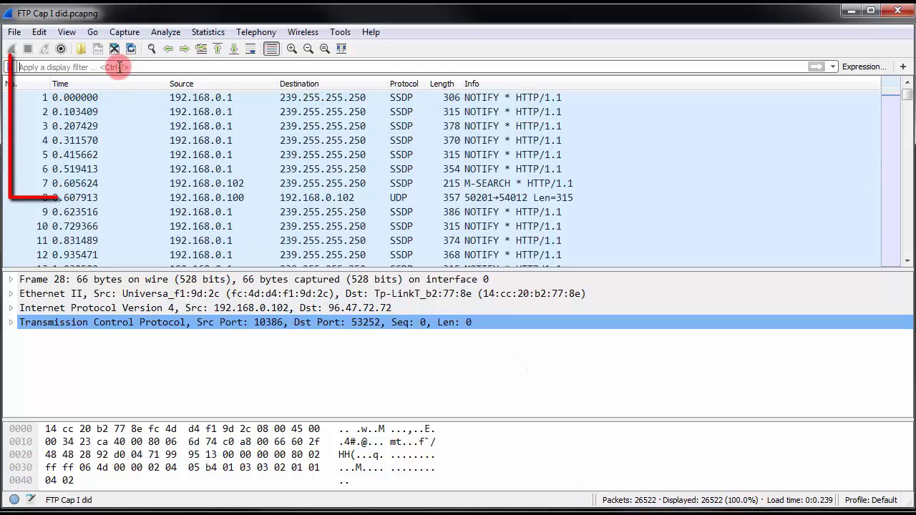
Step: Filter to the SYN packet's TCP stream (tcp.stream eq 1) and close the stream contents window
{"action": "type", "text": "tcp"}
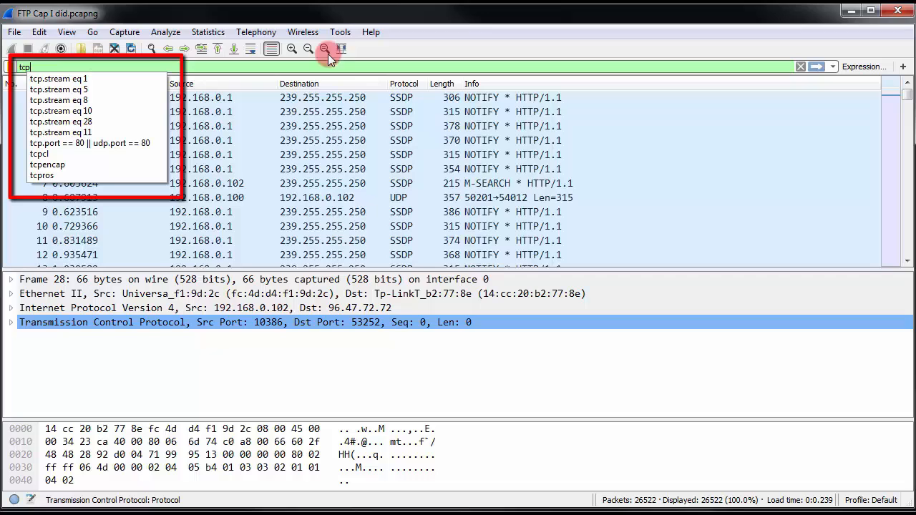
{"action": "mouse_move", "coordinate": [432, 198]}
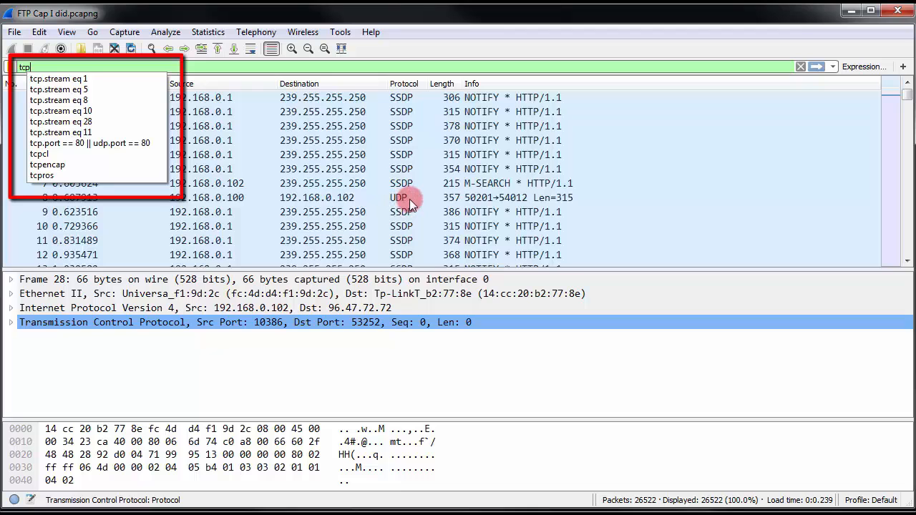
{"action": "key", "text": "Return"}
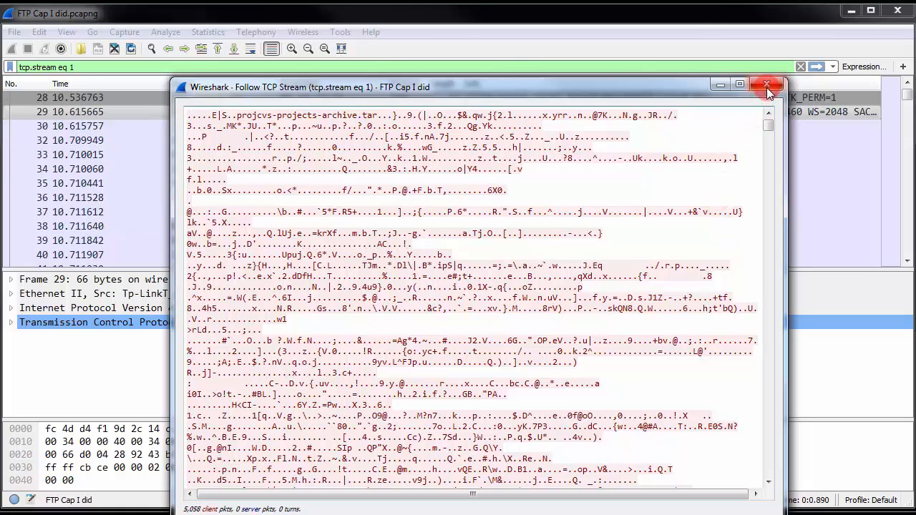
{"action": "left_click", "coordinate": [770, 84]}
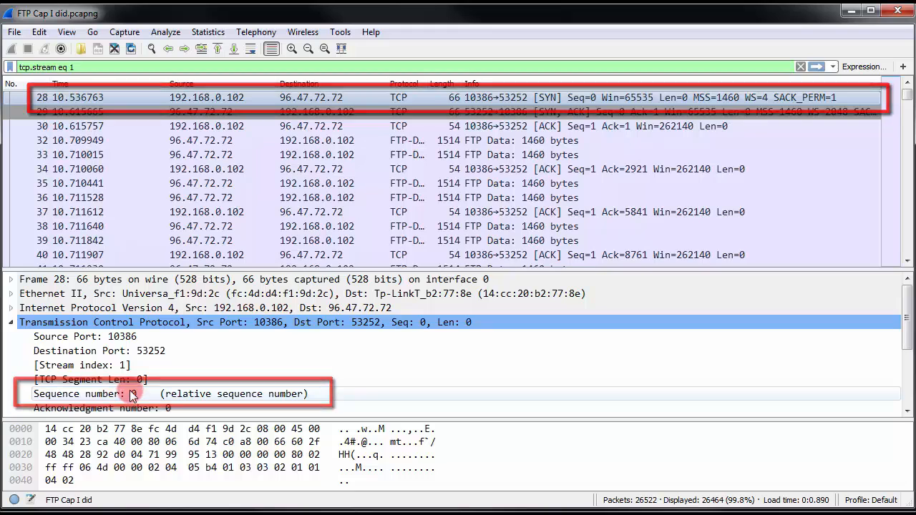
Step: Select the SYN packet's Sequence number field to mark its bytes 71 99 95 13
{"action": "left_click", "coordinate": [78, 394]}
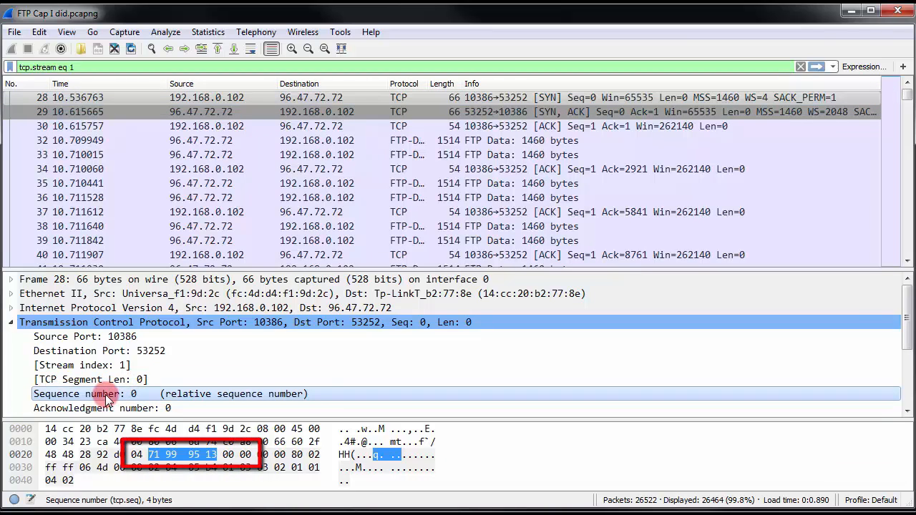
{"action": "mouse_move", "coordinate": [548, 455]}
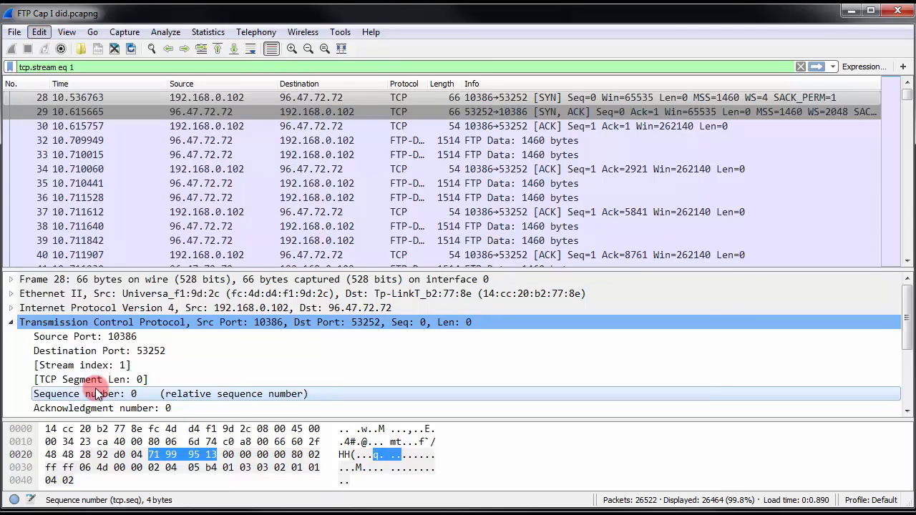
Step: Disable Relative sequence numbers in the TCP protocol preferences and apply the change
{"action": "left_click", "coordinate": [39, 32]}
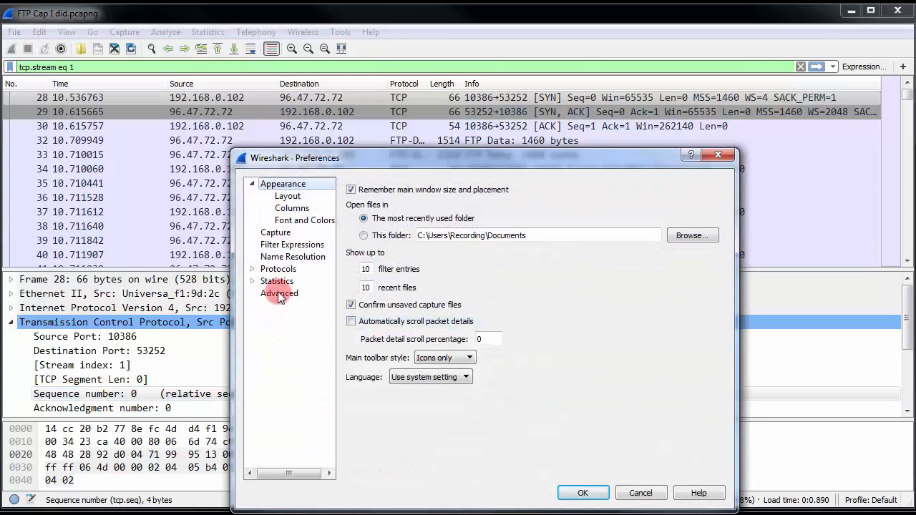
{"action": "left_click", "coordinate": [278, 269]}
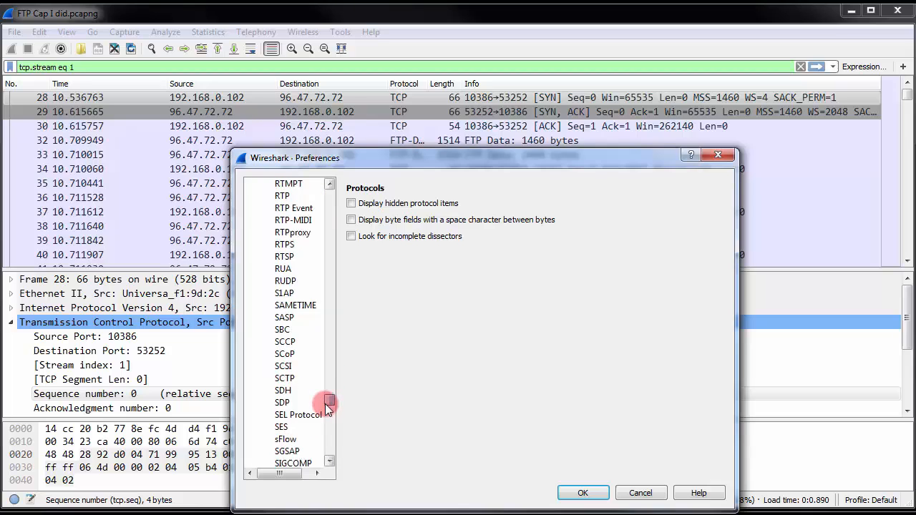
{"action": "scroll", "scroll_direction": "down", "scroll_amount": 3}
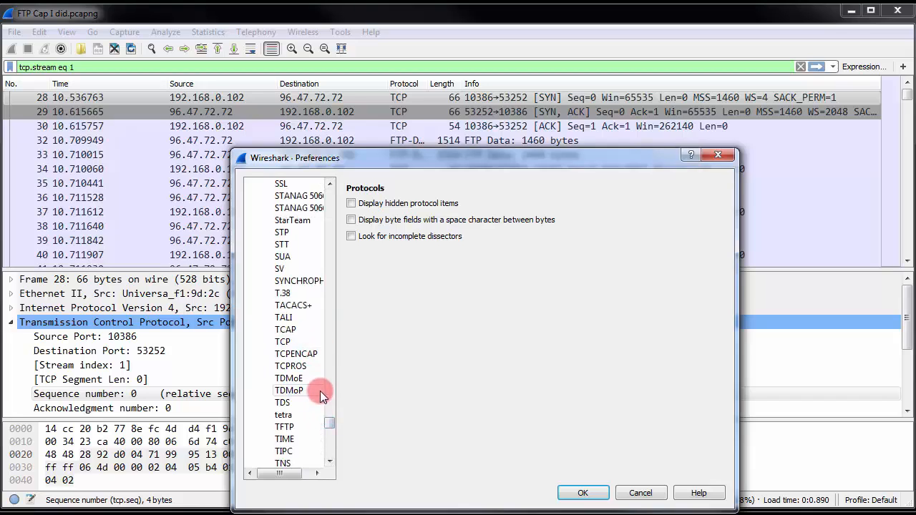
{"action": "left_click", "coordinate": [282, 341]}
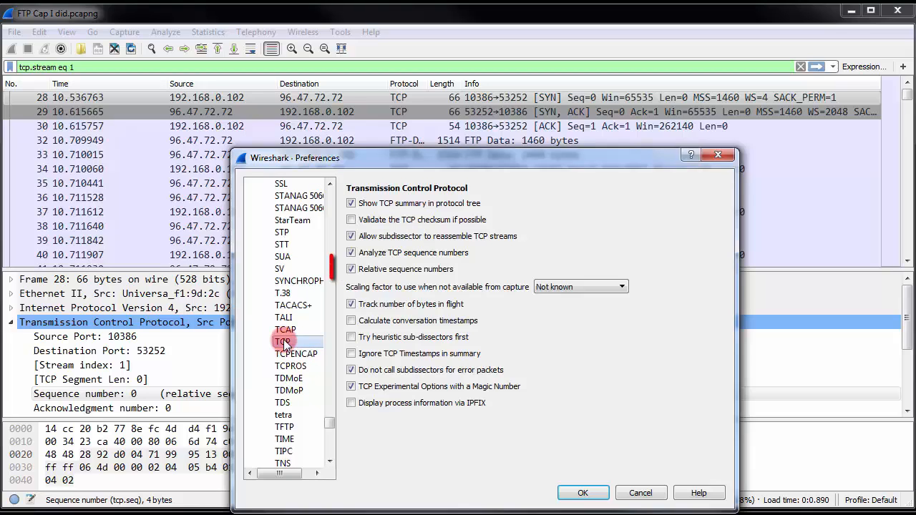
{"action": "left_click", "coordinate": [351, 269]}
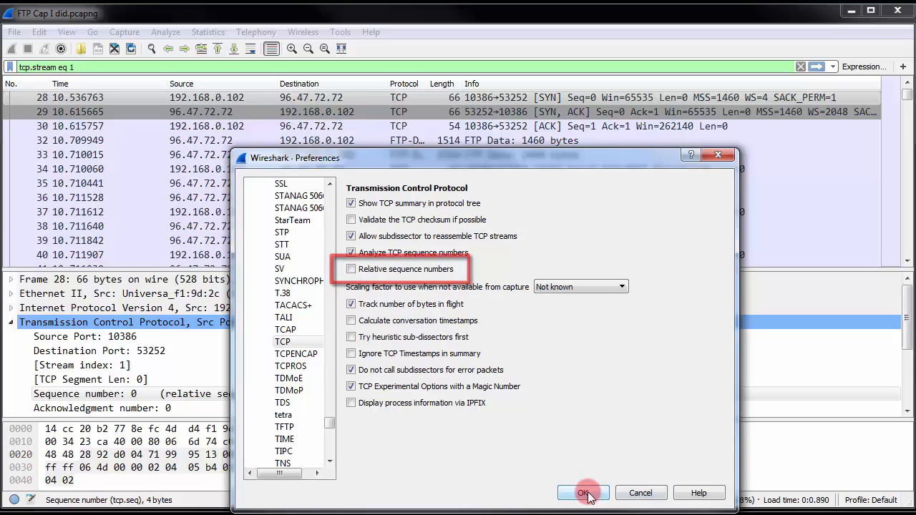
{"action": "left_click", "coordinate": [583, 494]}
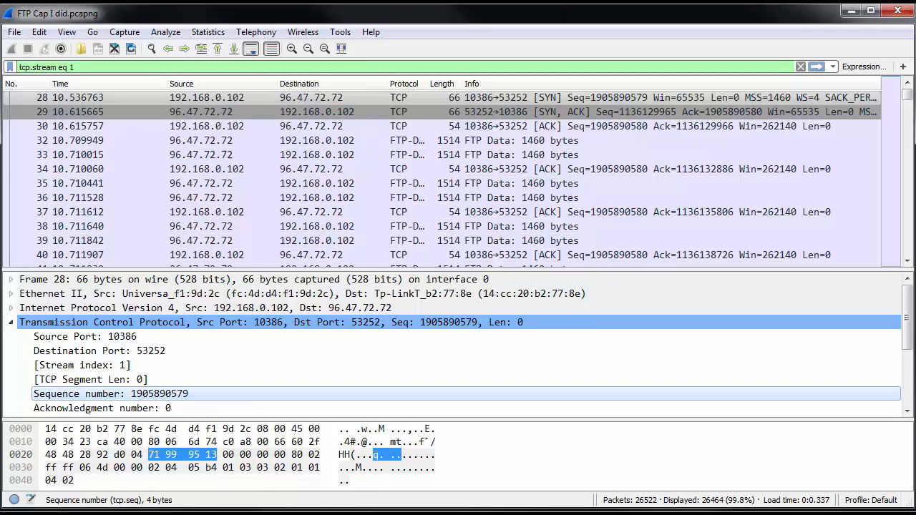
{"action": "left_click", "coordinate": [13, 322]}
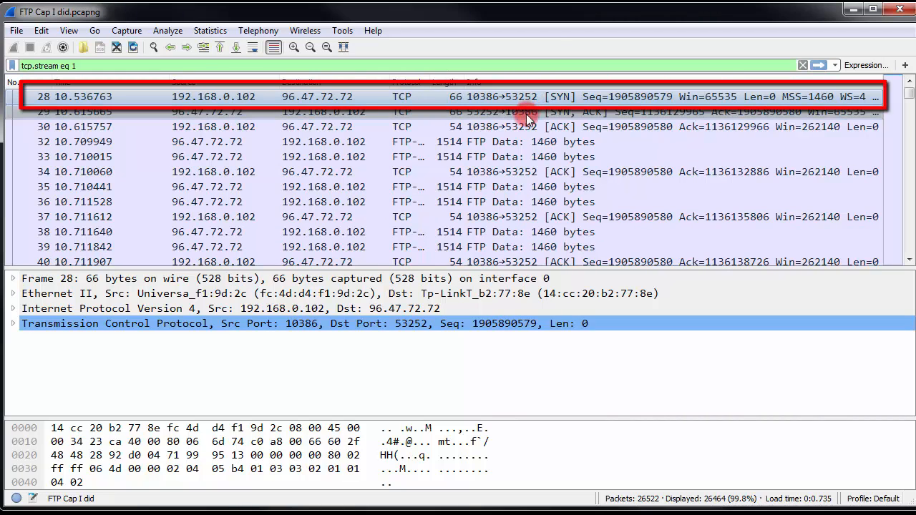
{"action": "mouse_move", "coordinate": [222, 293]}
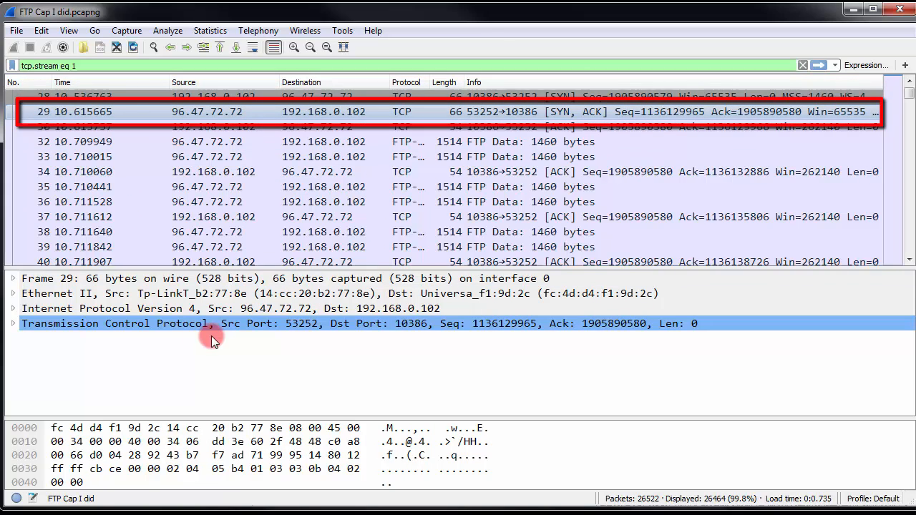
{"action": "mouse_move", "coordinate": [442, 352]}
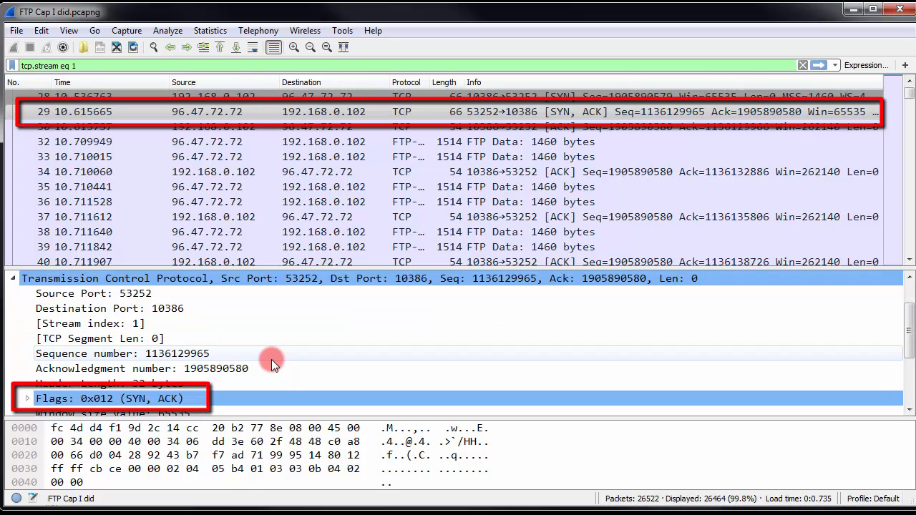
Step: Expand more TCP fields, then select SYN packet 28 to inspect ports 10386 and 53252
{"action": "left_click", "coordinate": [304, 442]}
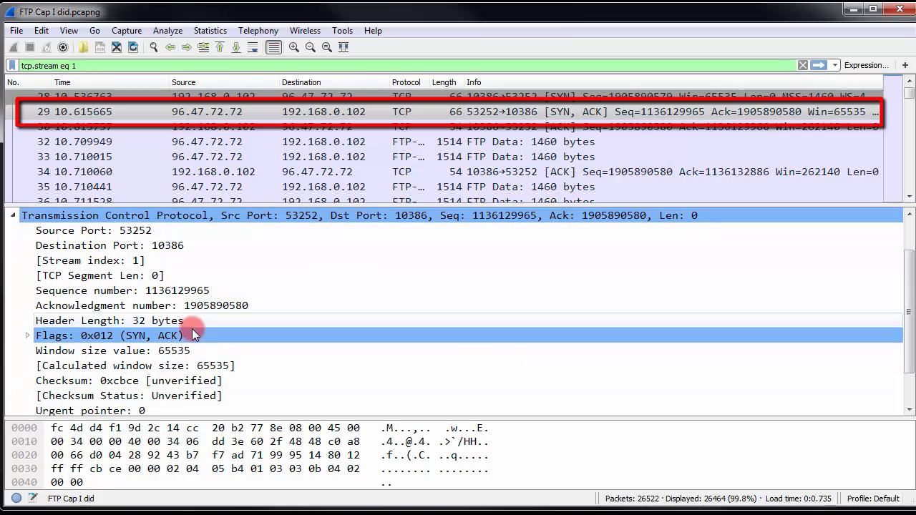
{"action": "mouse_move", "coordinate": [398, 361]}
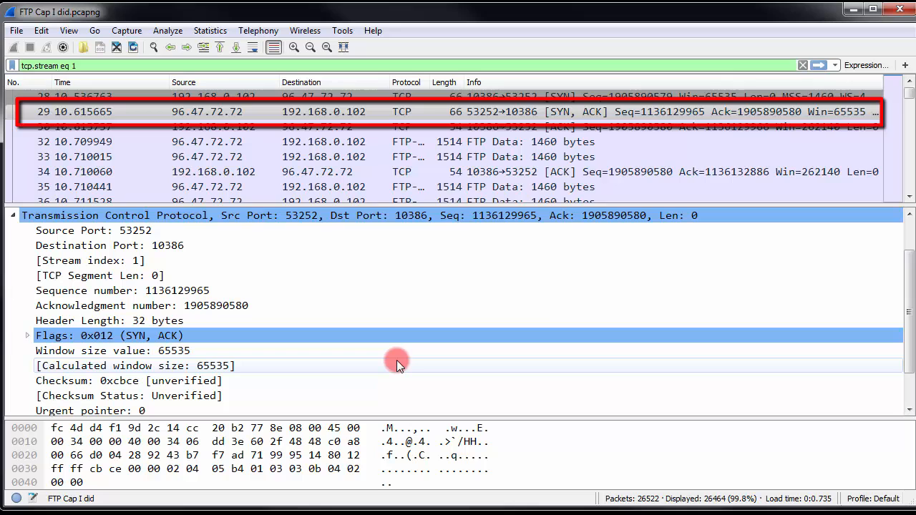
{"action": "mouse_move", "coordinate": [417, 357]}
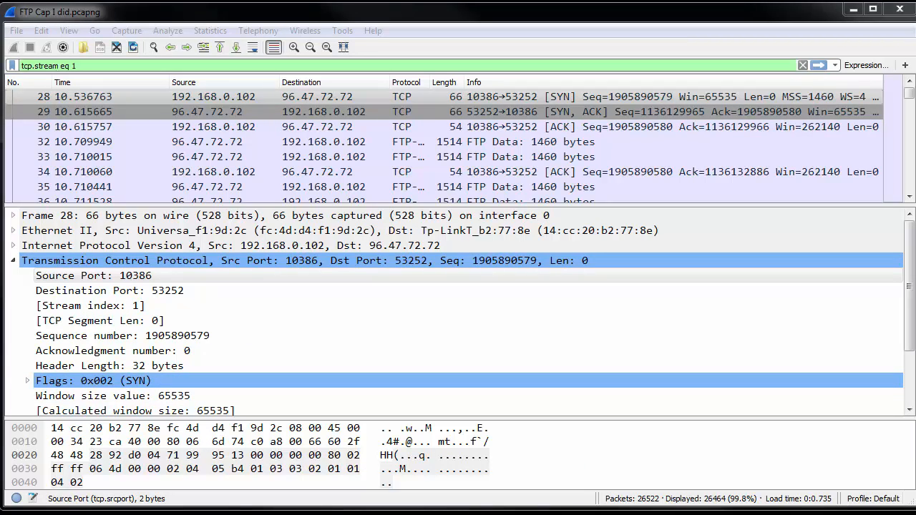
{"action": "mouse_move", "coordinate": [784, 254]}
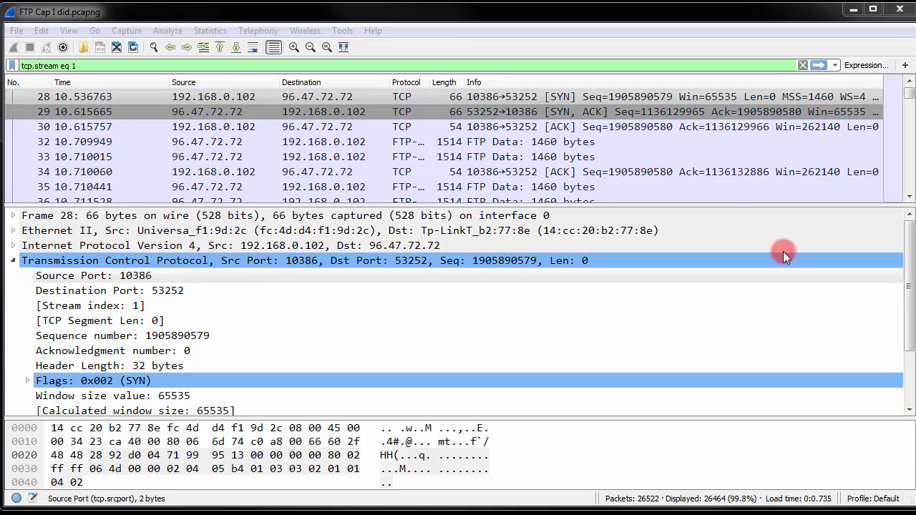
{"action": "left_click", "coordinate": [455, 96]}
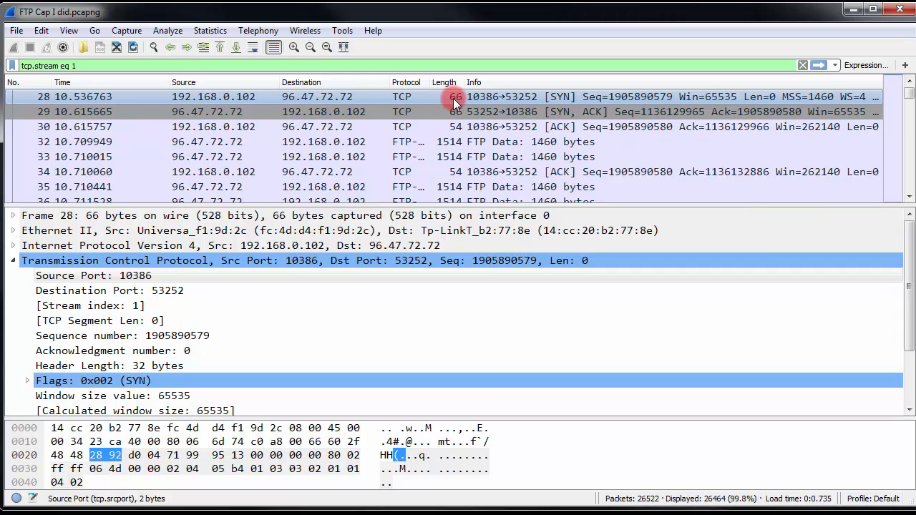
Step: Check packet 28's destination port, then open SYN-ACK packet 29 to compare ports
{"action": "left_click", "coordinate": [129, 290]}
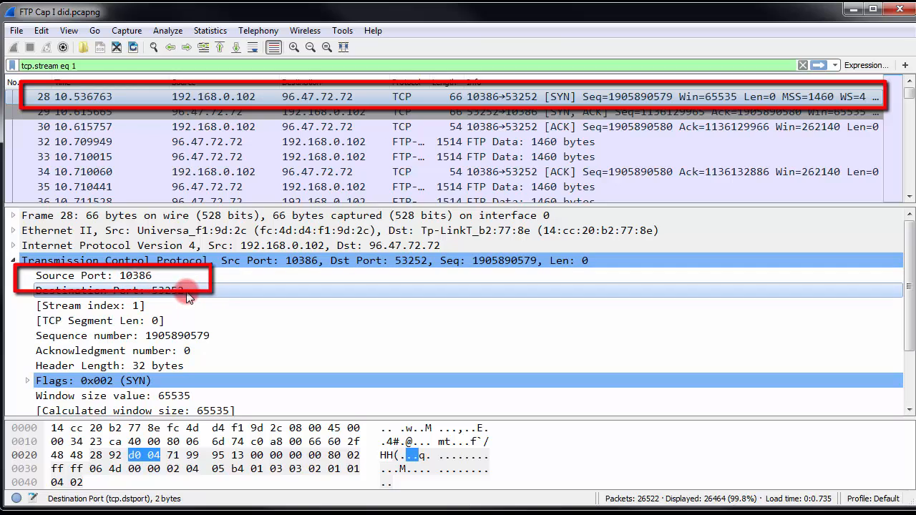
{"action": "left_click", "coordinate": [111, 290]}
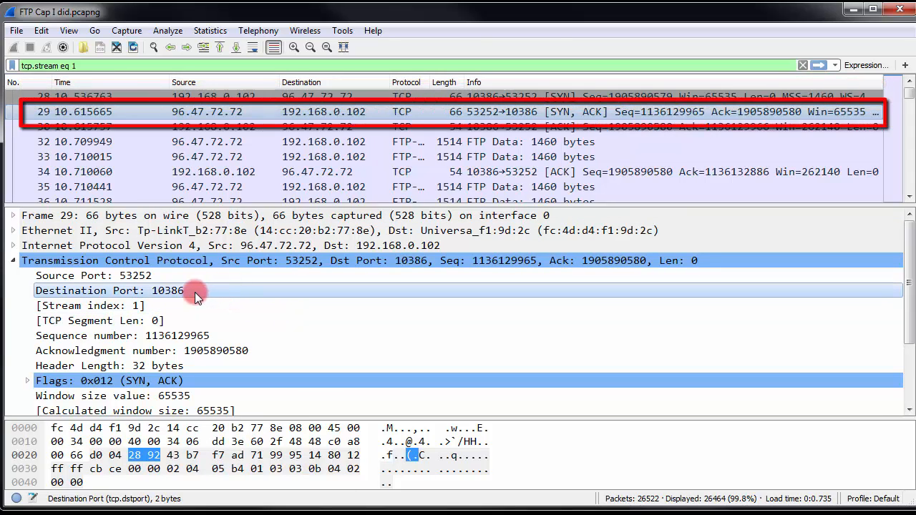
{"action": "mouse_move", "coordinate": [185, 296]}
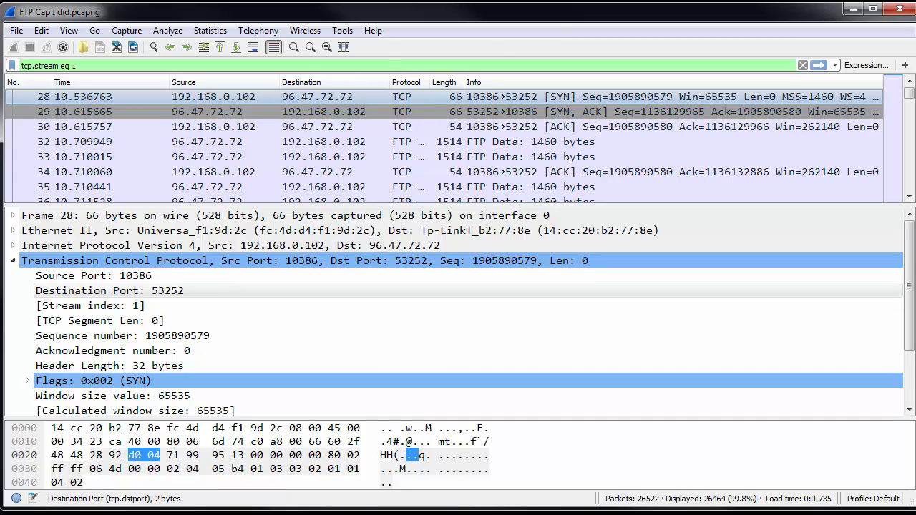
{"action": "mouse_move", "coordinate": [140, 96]}
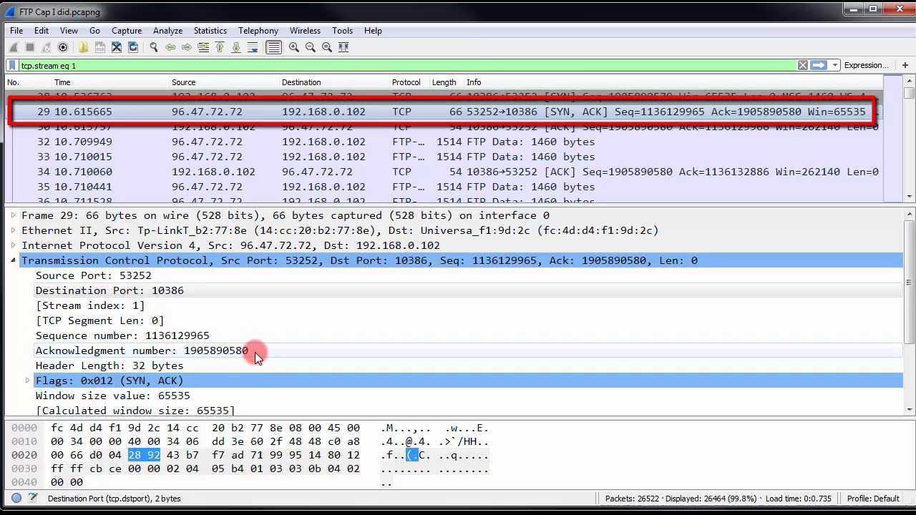
{"action": "left_click", "coordinate": [179, 336]}
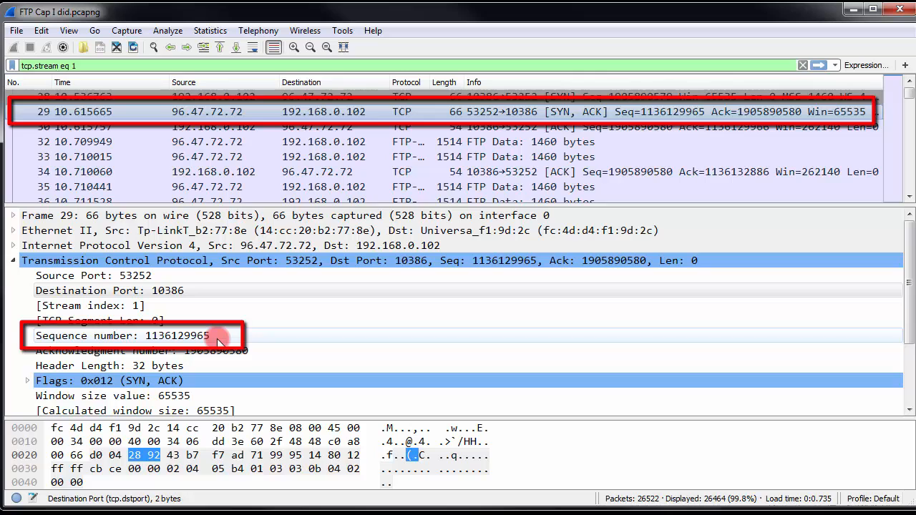
{"action": "left_click", "coordinate": [258, 127]}
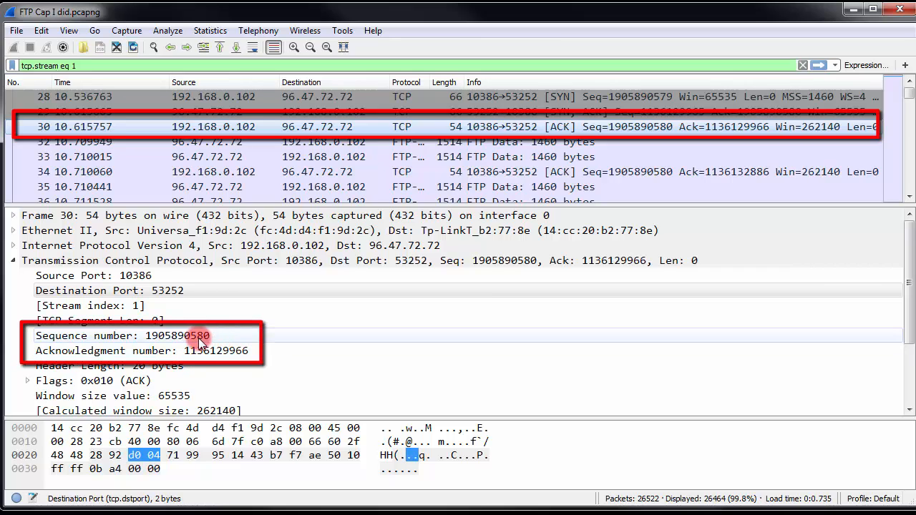
{"action": "mouse_move", "coordinate": [215, 338]}
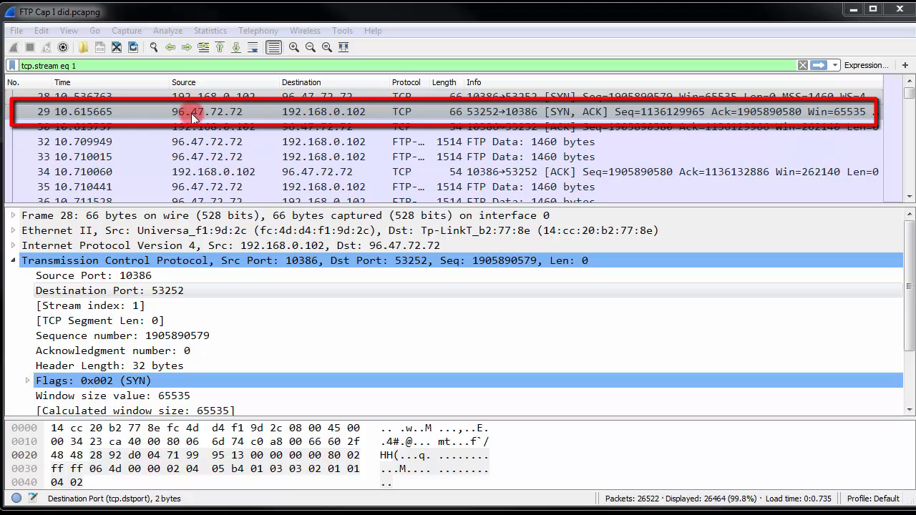
{"action": "mouse_move", "coordinate": [229, 113]}
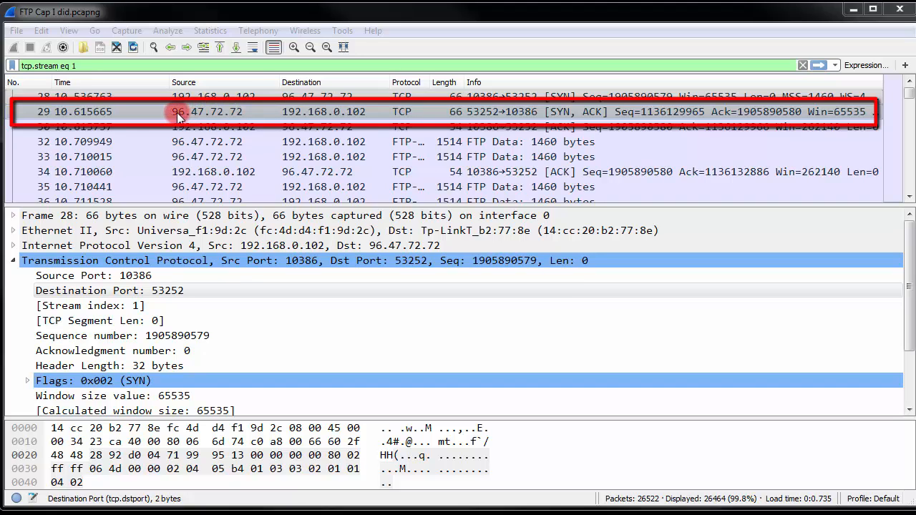
{"action": "mouse_move", "coordinate": [365, 114]}
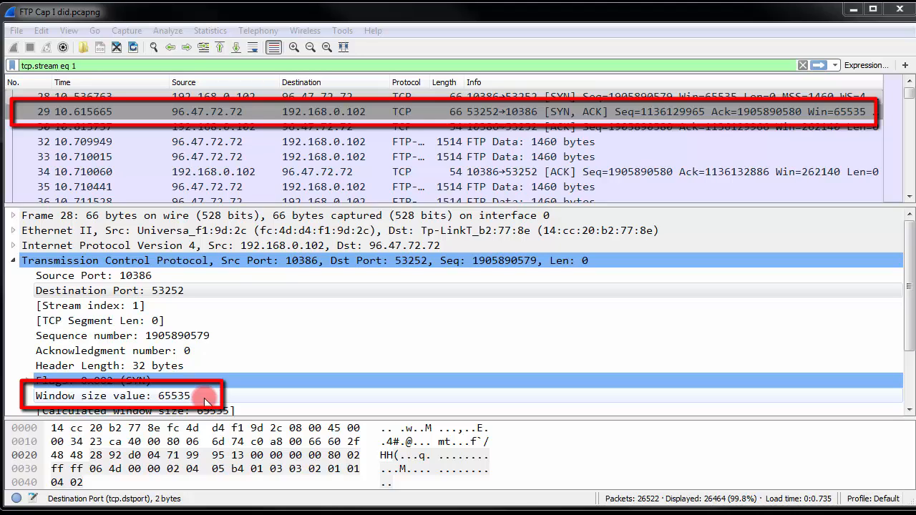
{"action": "left_click", "coordinate": [240, 127]}
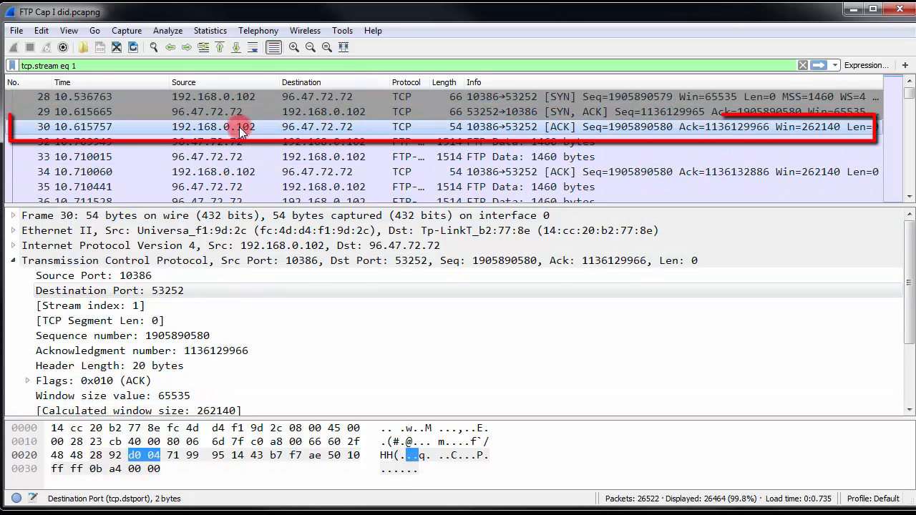
{"action": "mouse_move", "coordinate": [203, 176]}
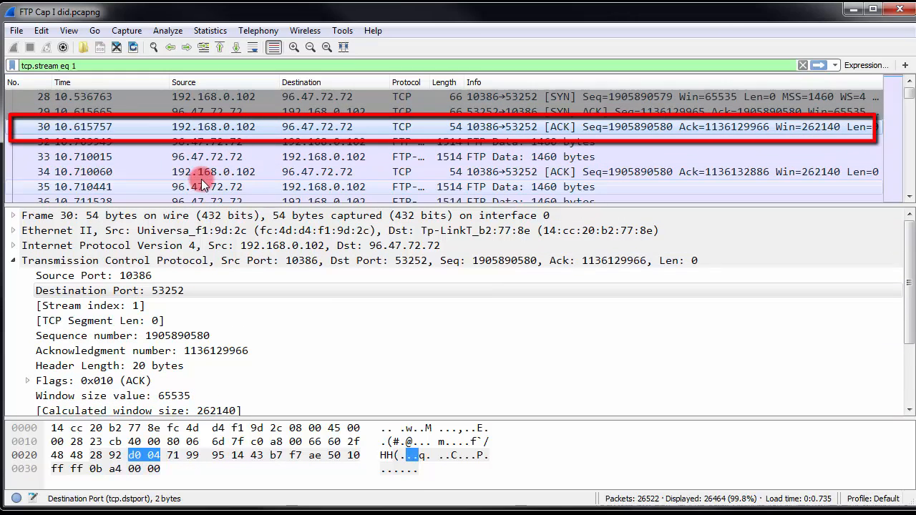
{"action": "mouse_move", "coordinate": [326, 129]}
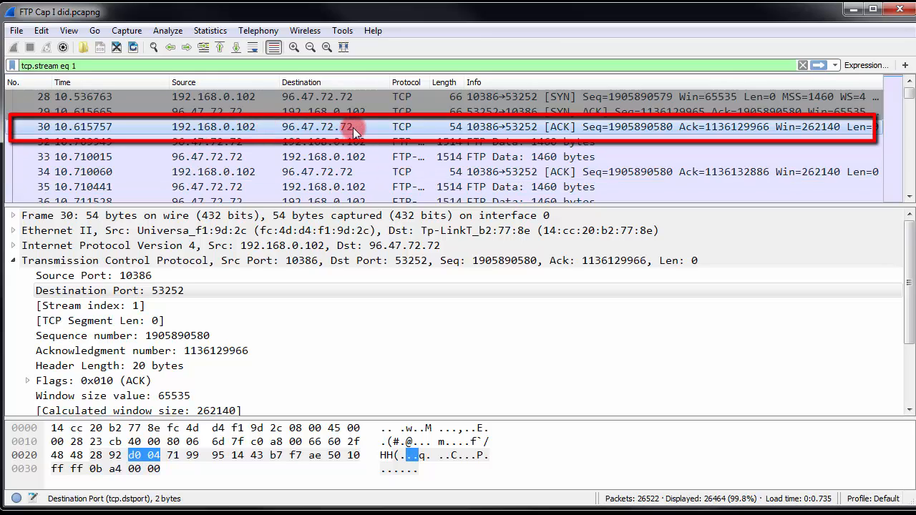
{"action": "mouse_move", "coordinate": [185, 135]}
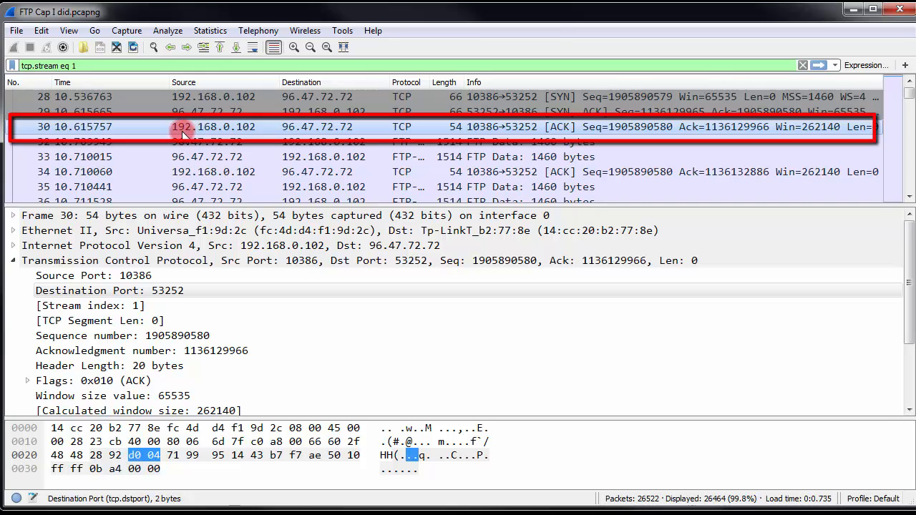
{"action": "mouse_move", "coordinate": [293, 131]}
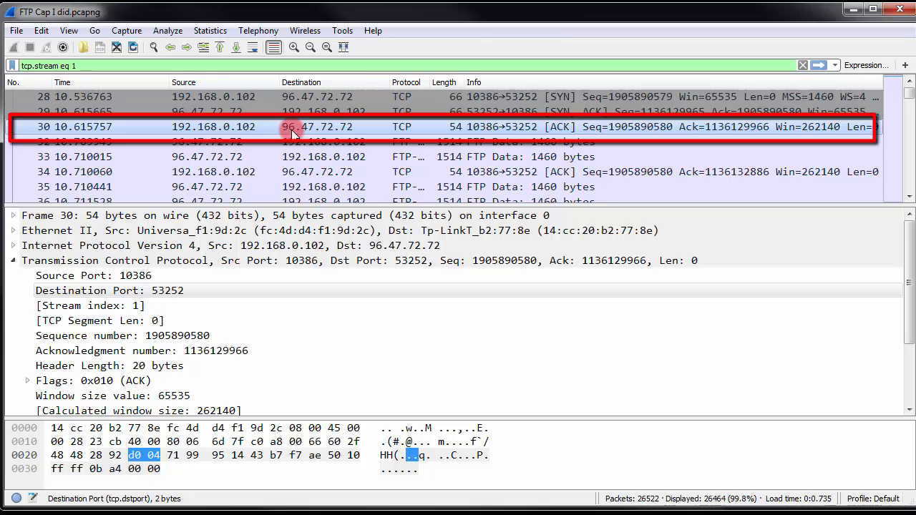
{"action": "left_click", "coordinate": [110, 290]}
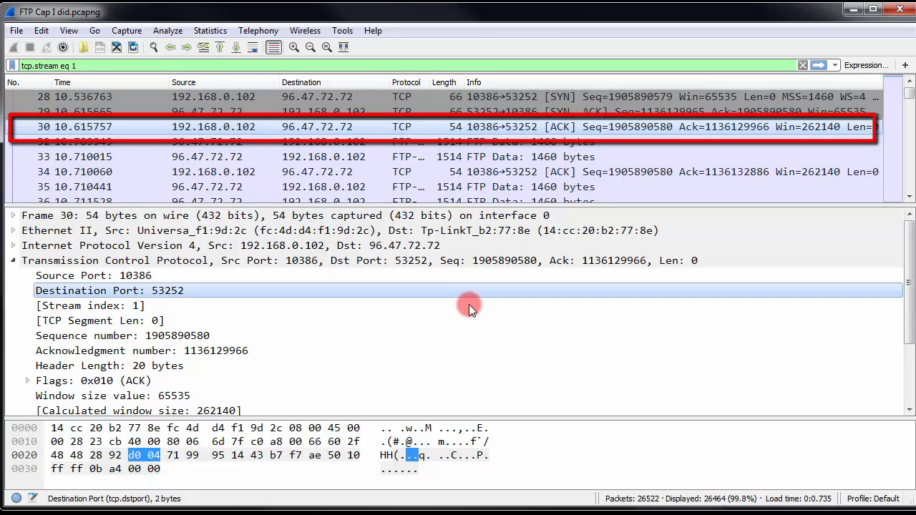